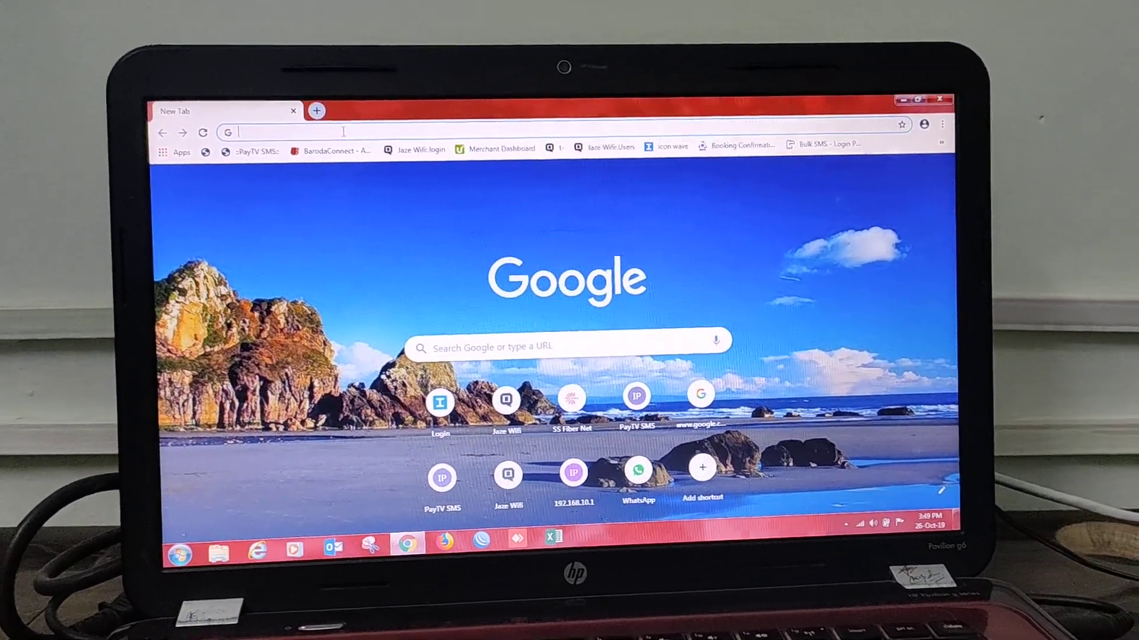
Sign in to the router page at 192.168.1.1 as admin to reach the Basic dashboard.
type("103.95.234.232:8080")
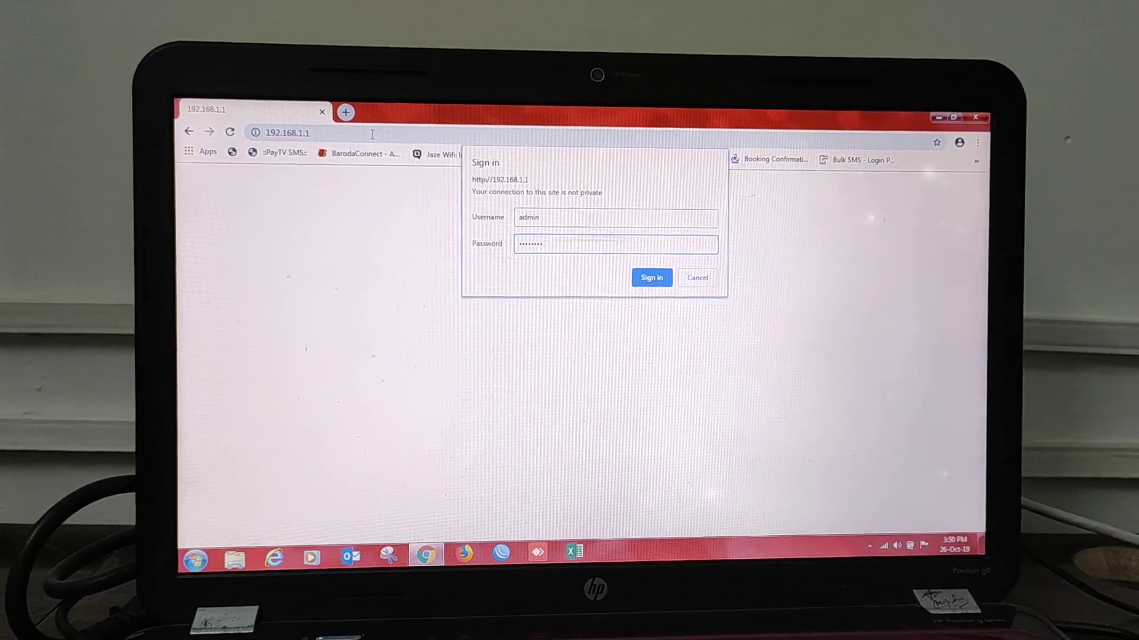
left_click(651, 278)
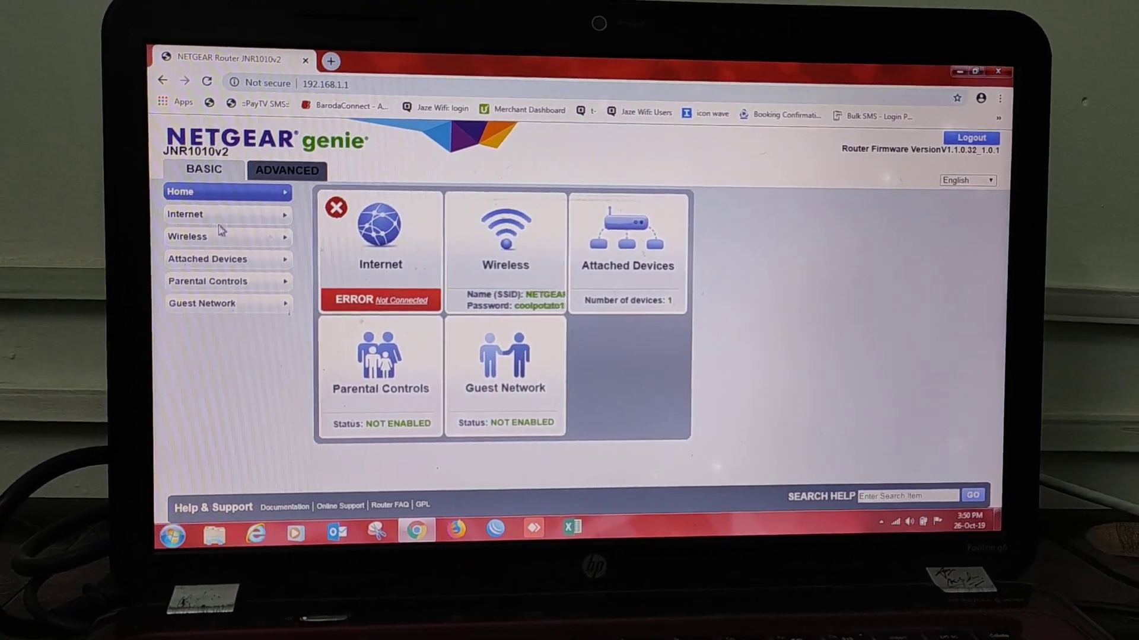
left_click(202, 237)
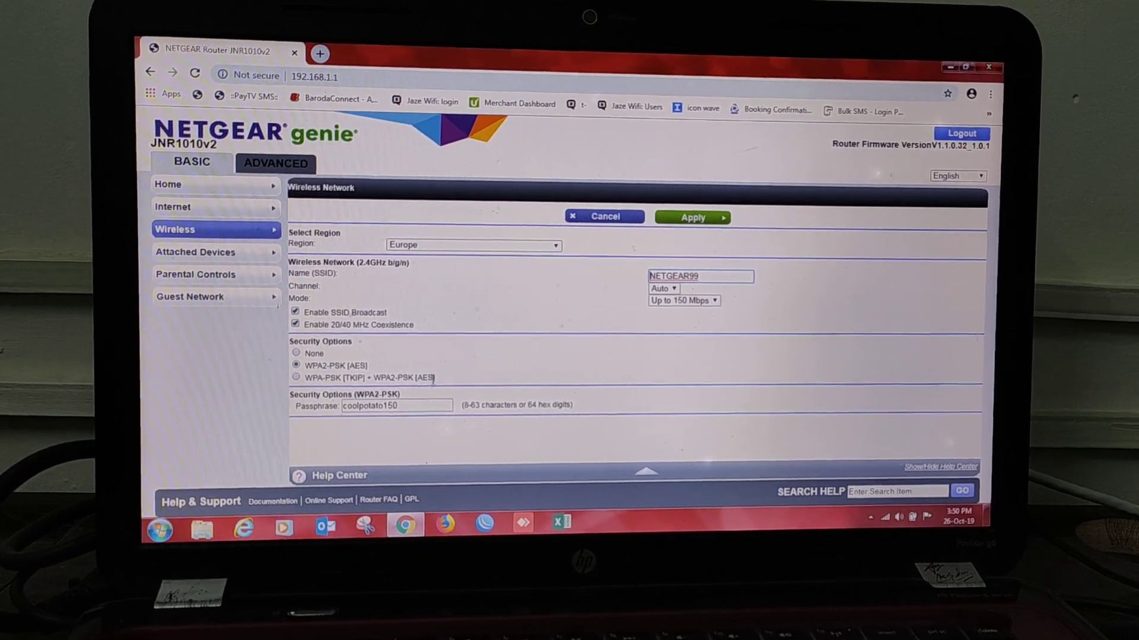
double_click(374, 408)
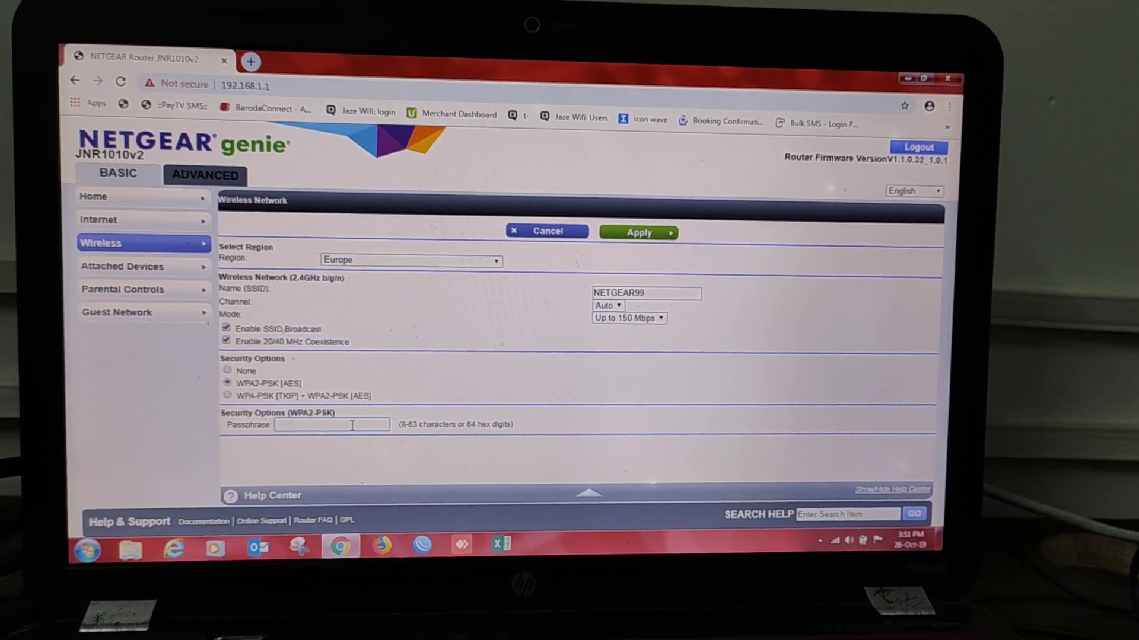
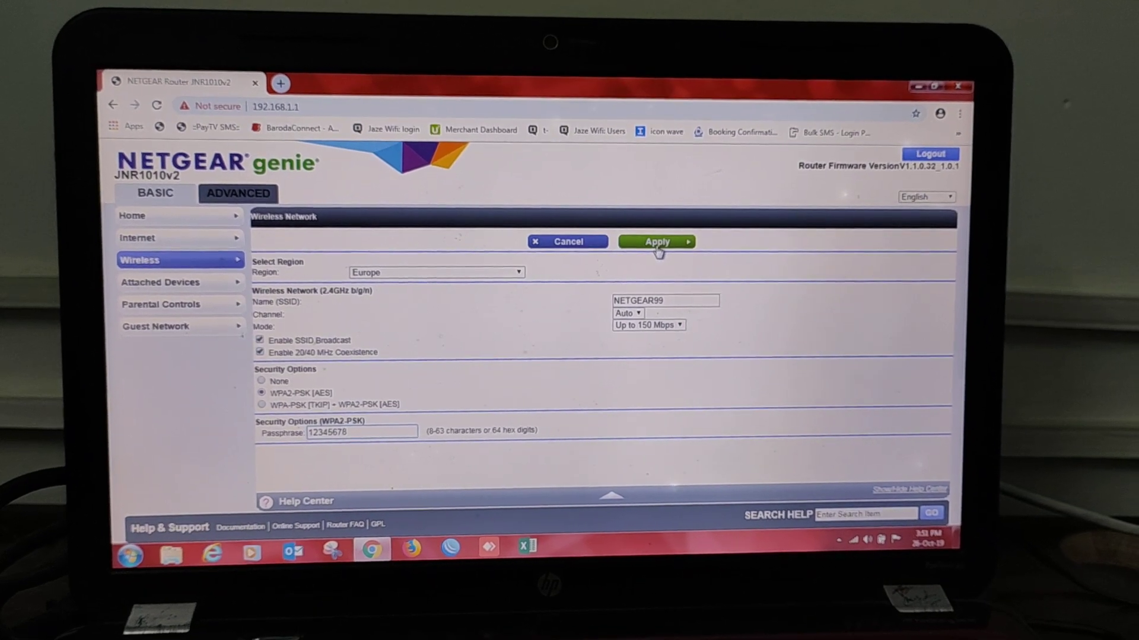
left_click(656, 242)
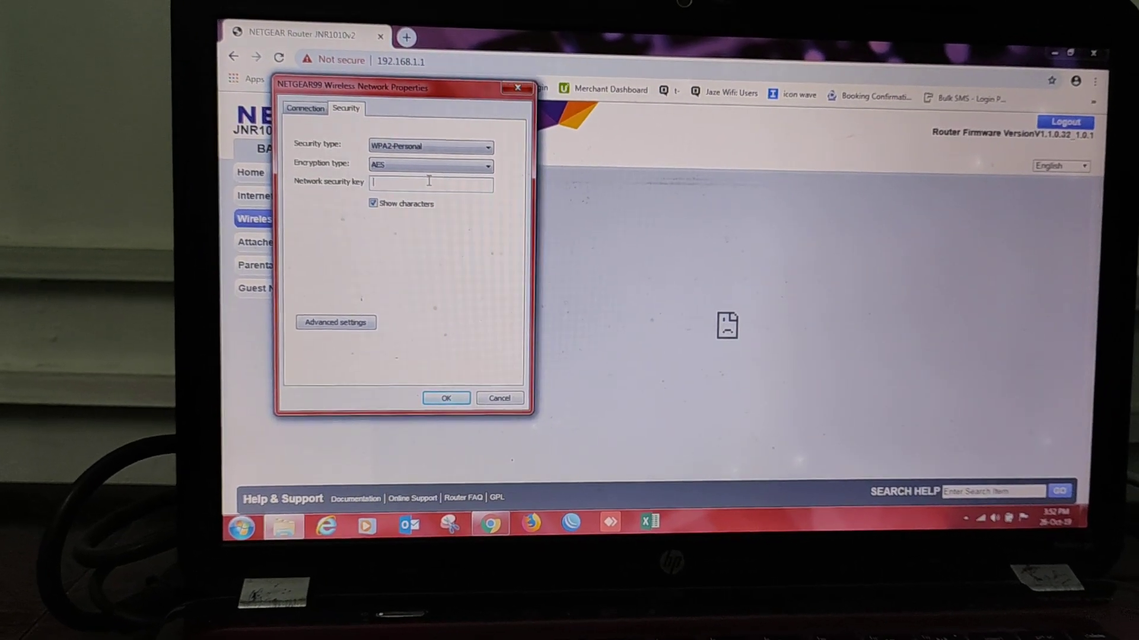
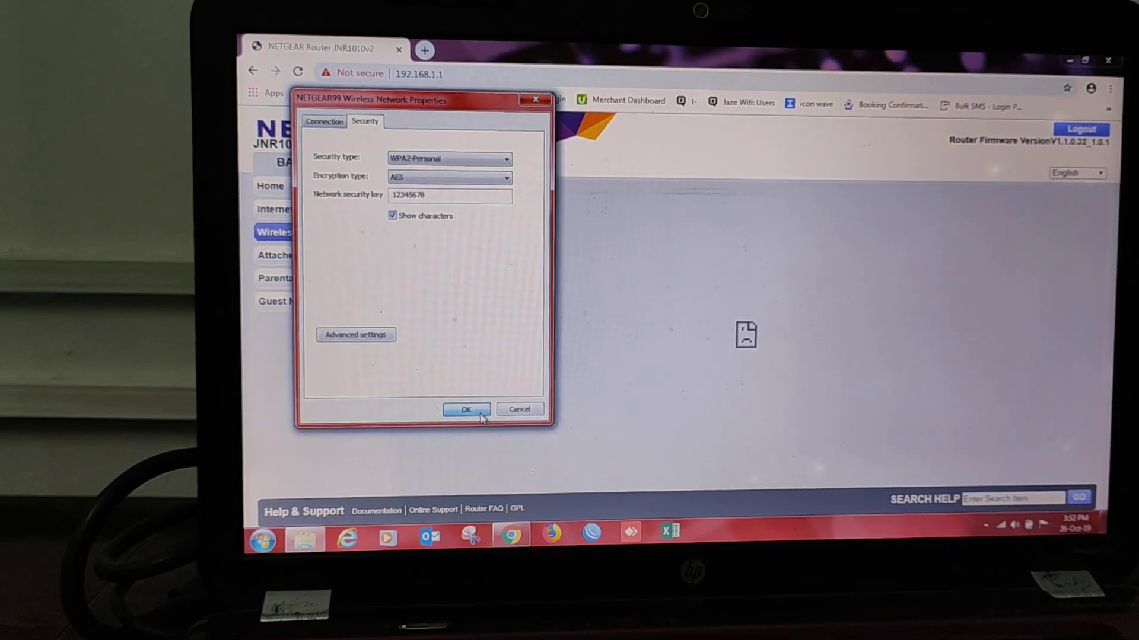
left_click(466, 409)
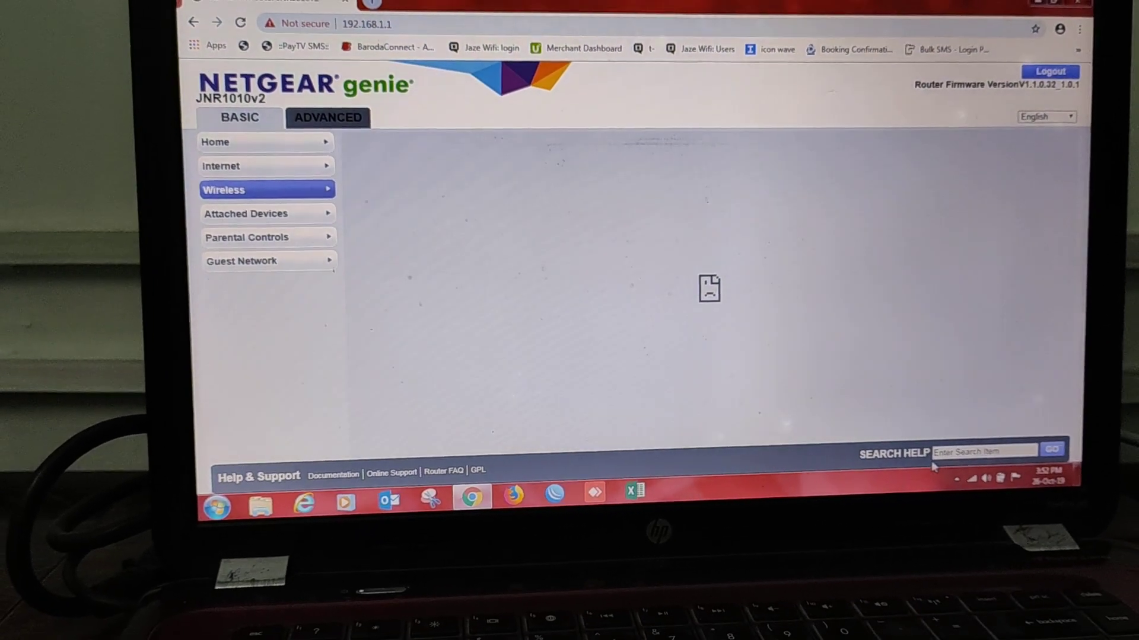
left_click(973, 479)
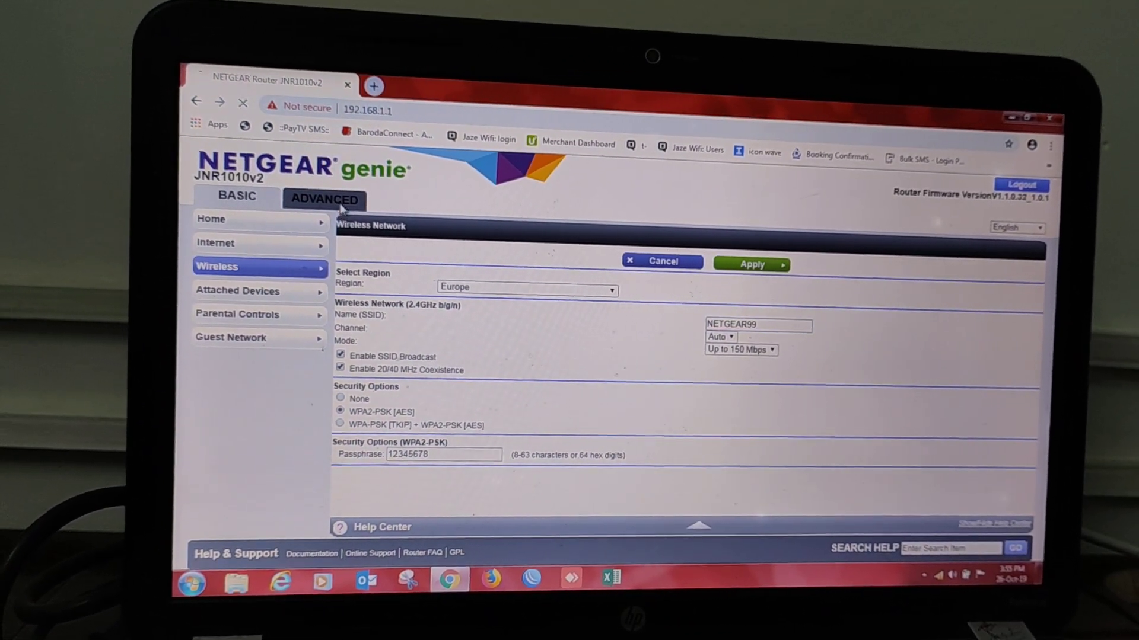
Go to ADVANCED > Administration > Set Password and enter the old and new passwords.
left_click(324, 199)
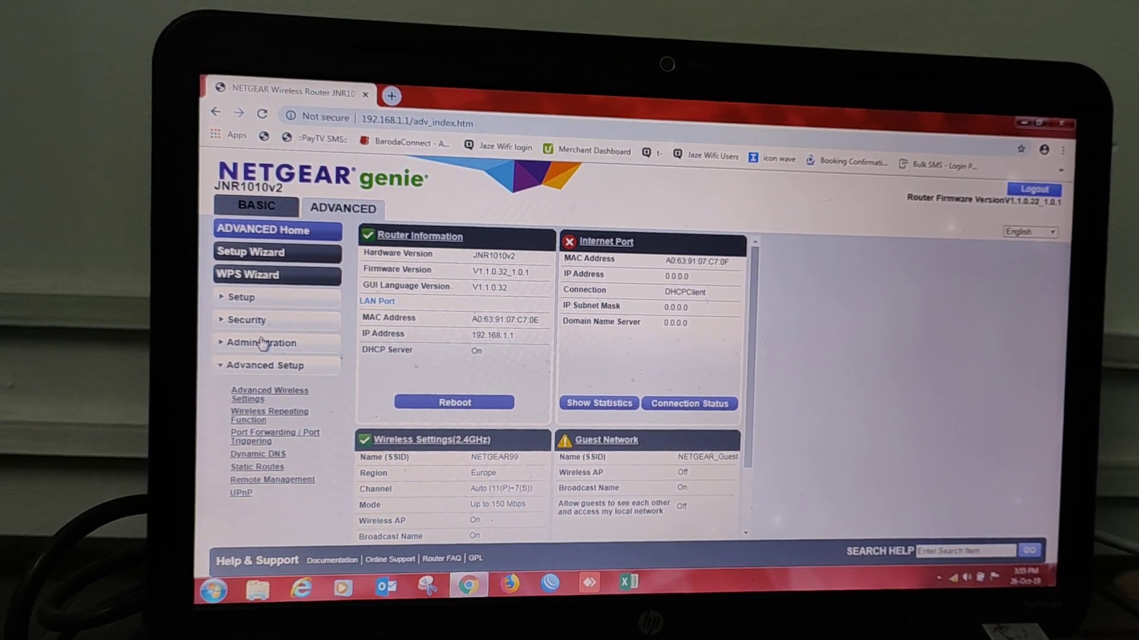
left_click(263, 343)
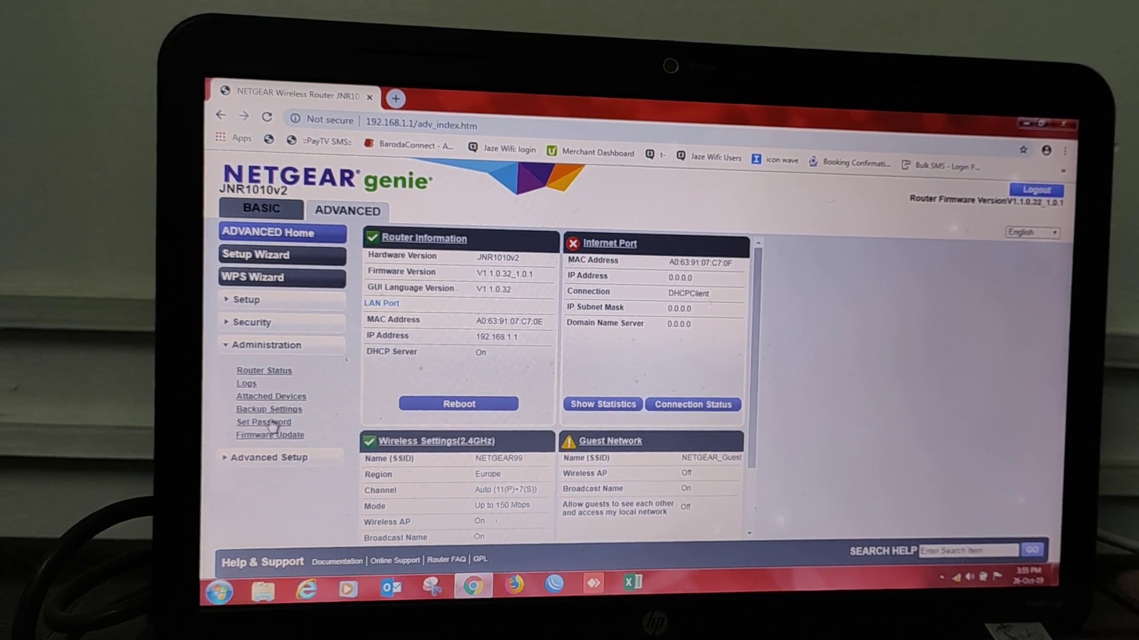
left_click(263, 422)
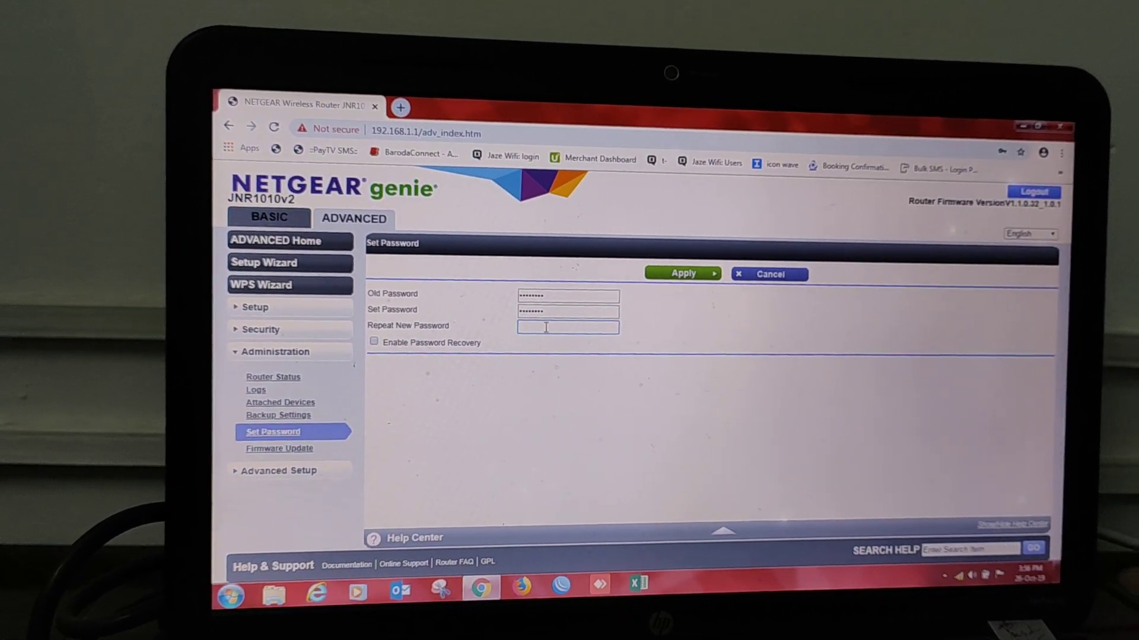
Repeat the new admin password, apply it, and accept the no-recovery warning.
type("••••")
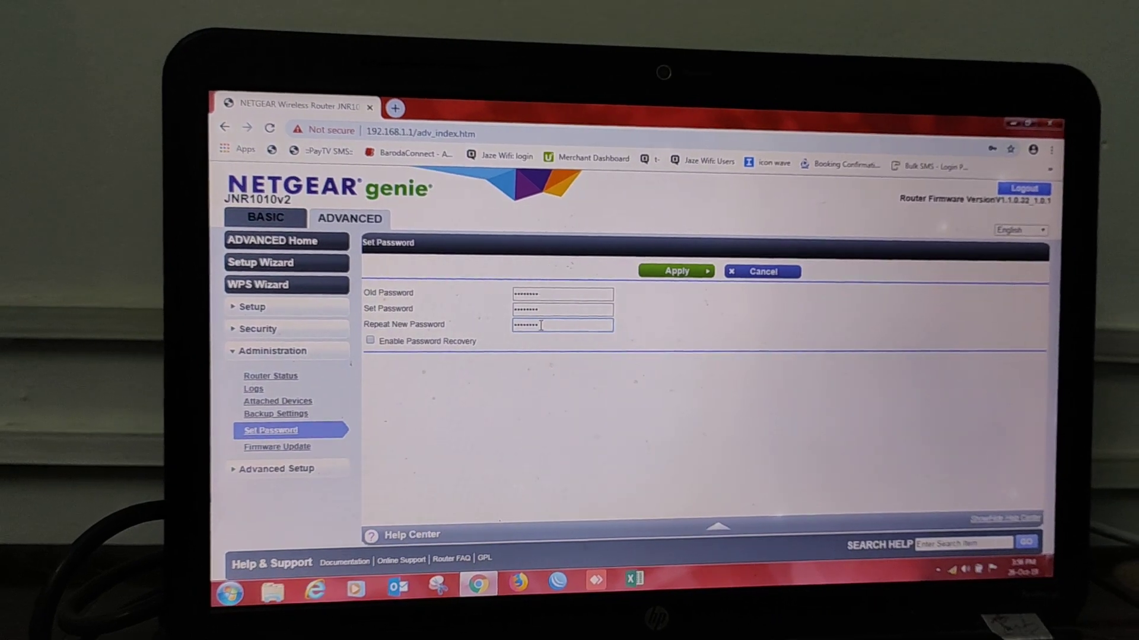
left_click(675, 270)
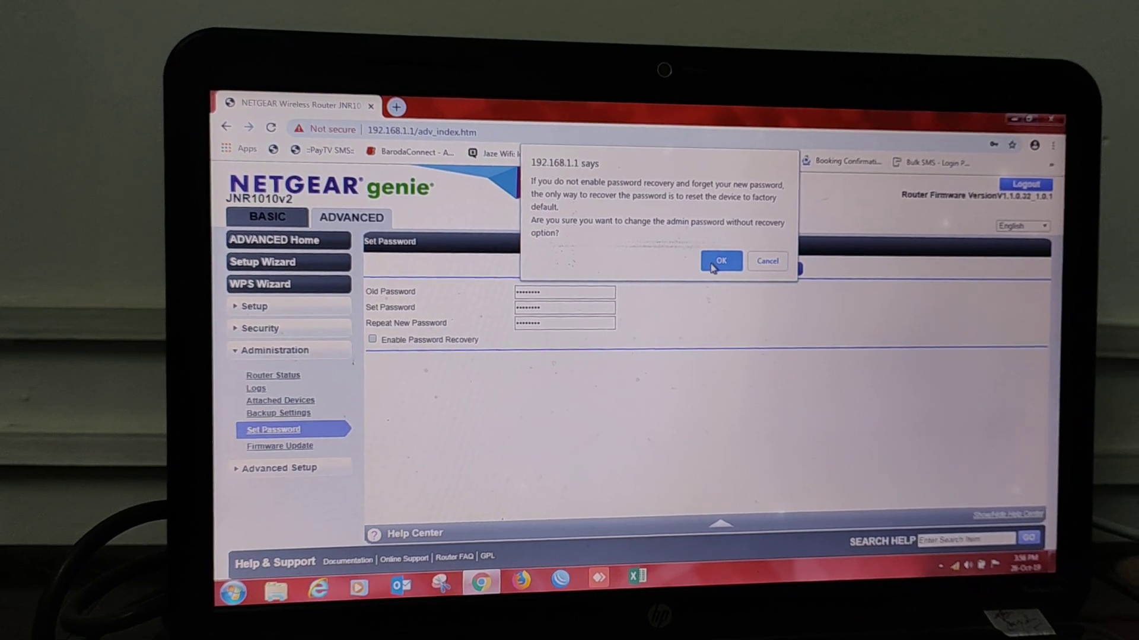
left_click(720, 261)
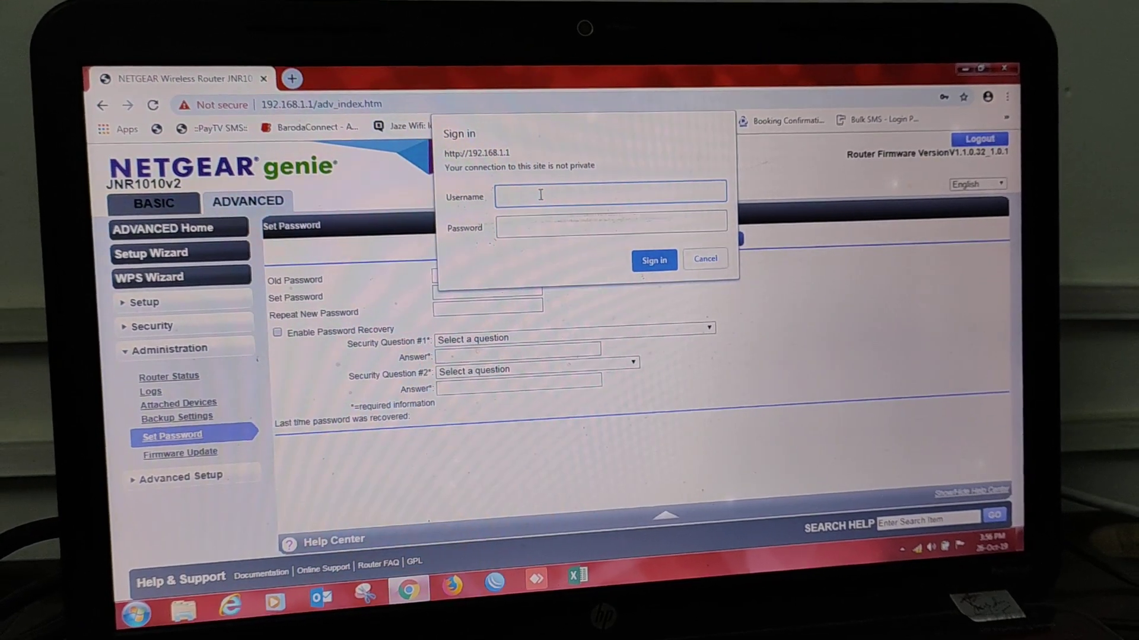
Sign back in as admin using the new password.
type("admin")
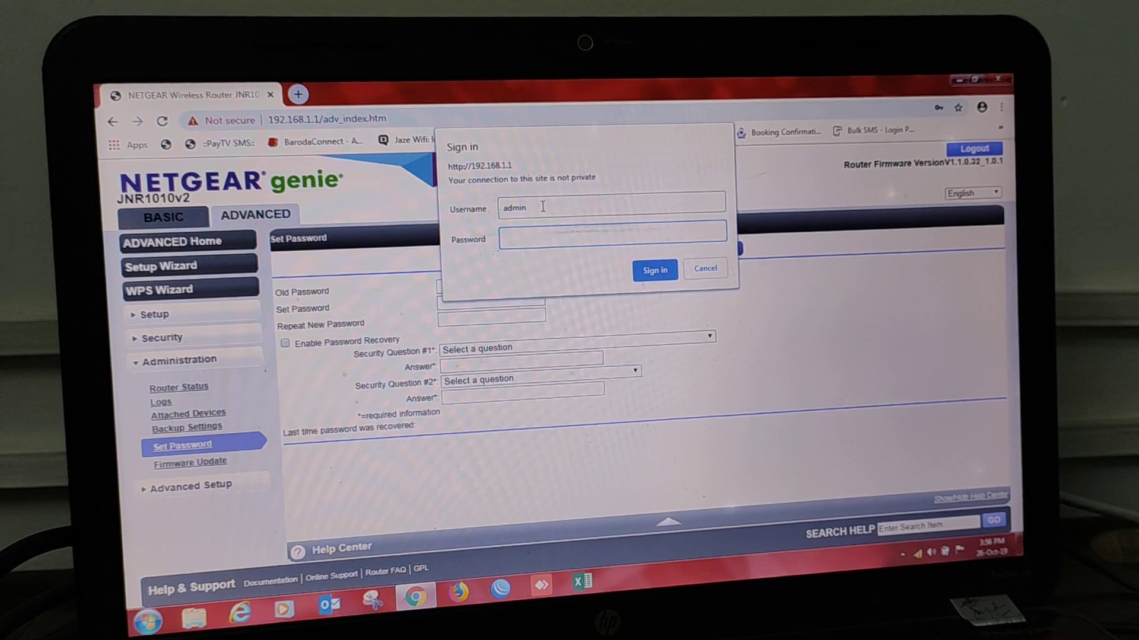
type("password")
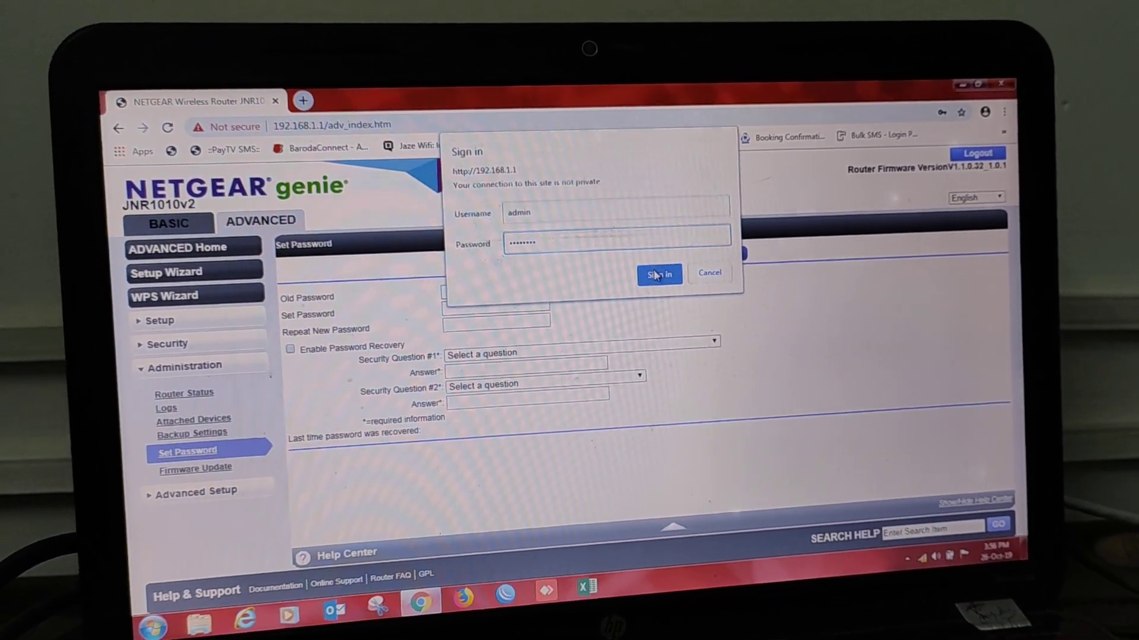
left_click(660, 274)
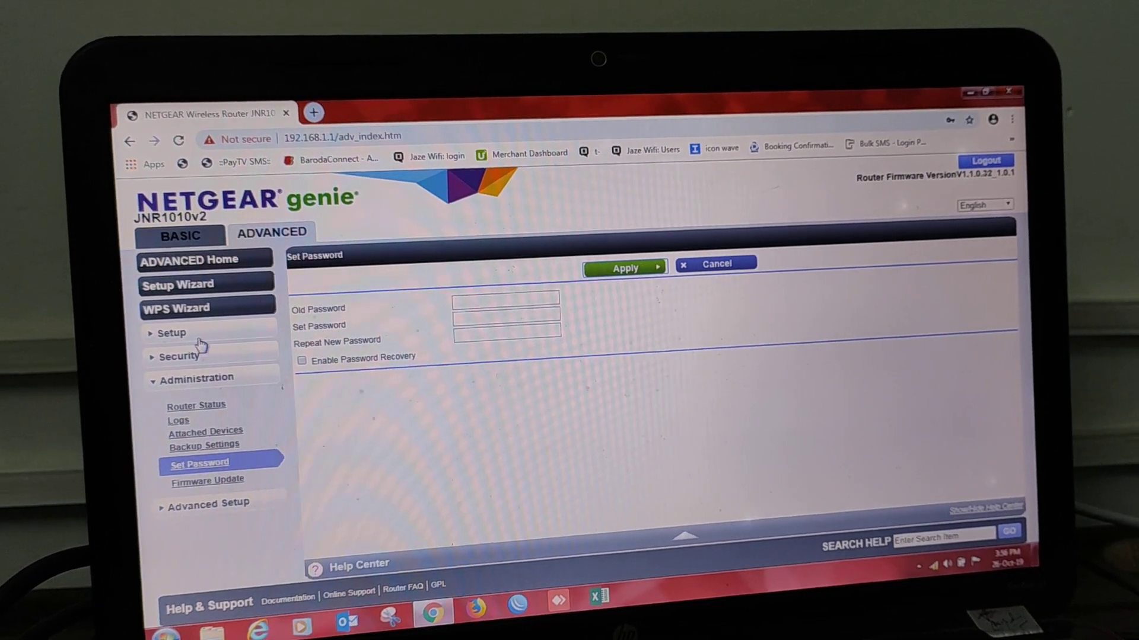
Briefly open Setup > Internet Setup, then log out to the goodbye page.
left_click(171, 333)
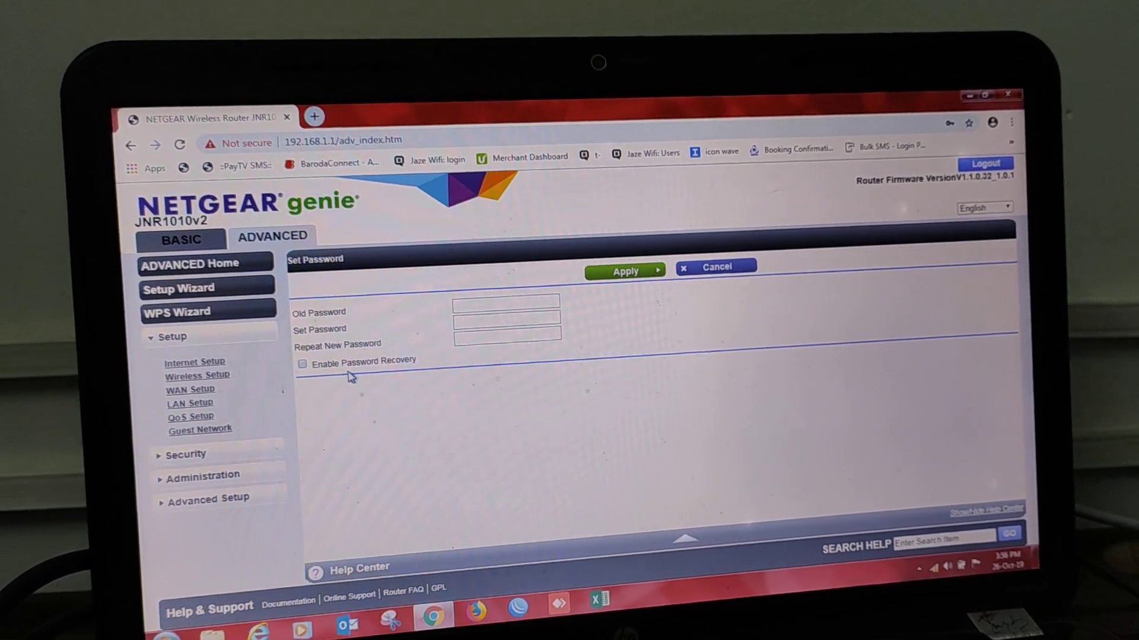
left_click(194, 362)
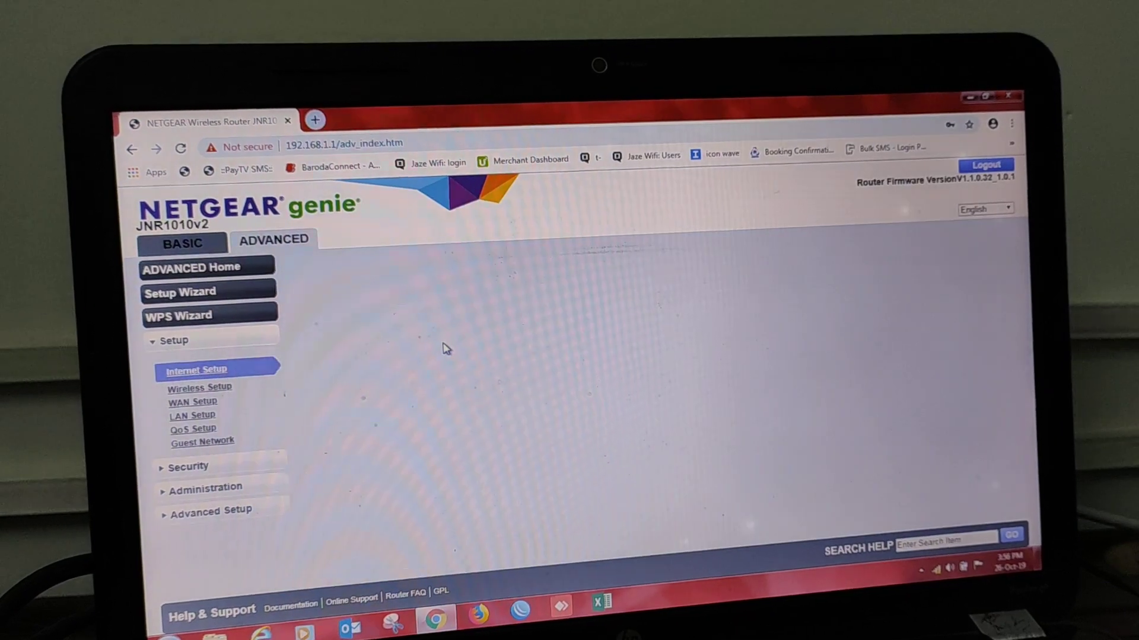
left_click(196, 370)
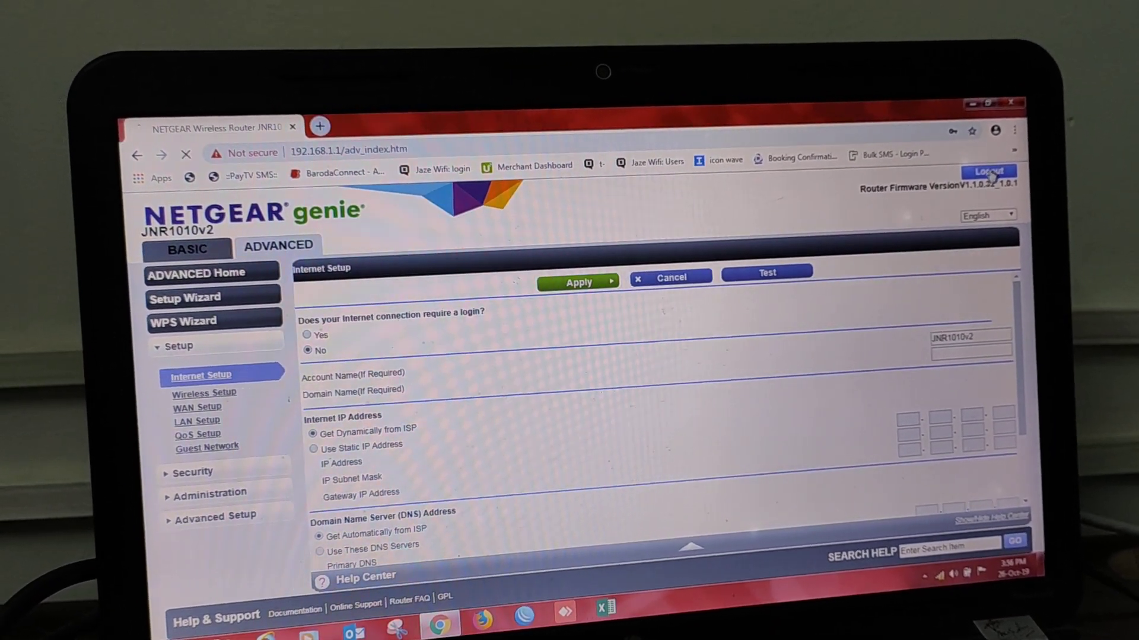
left_click(991, 171)
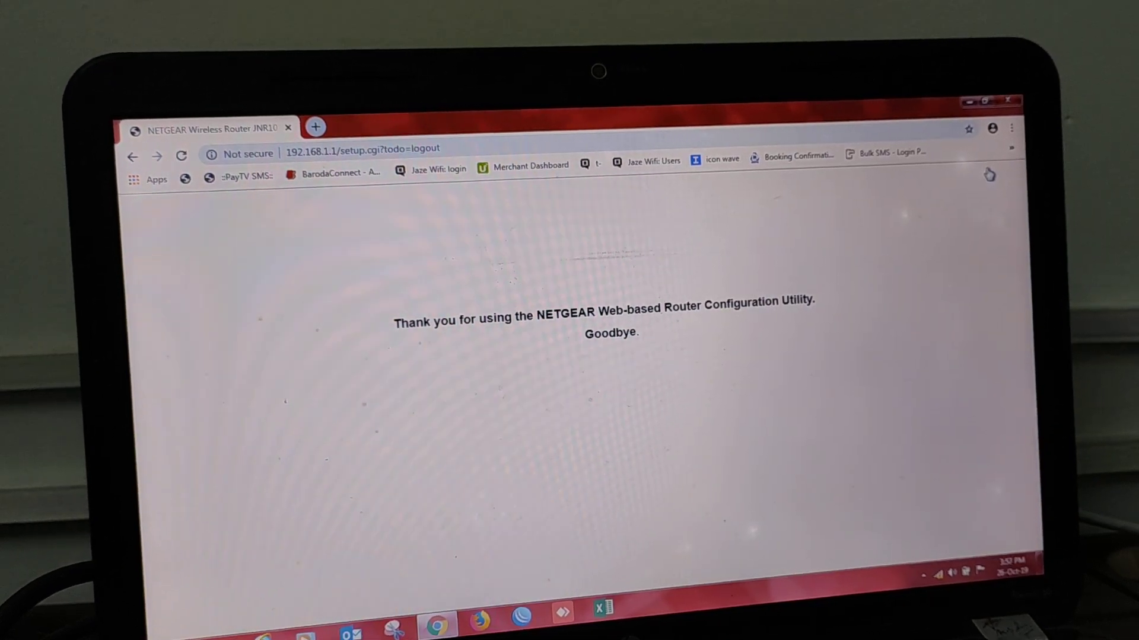